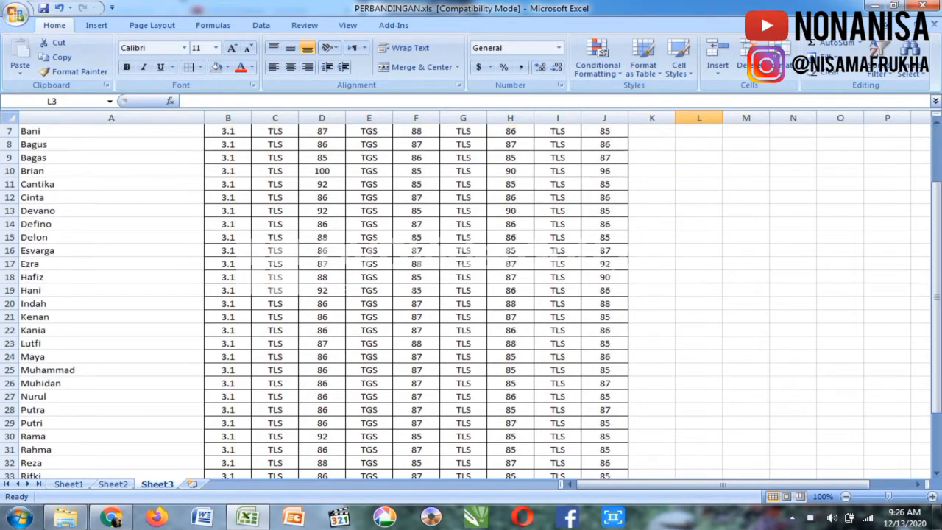
Compute the Penilaian 1 Nilai minimum in L3 with MIN(D3:D38), giving 85.
scroll("up", 3)
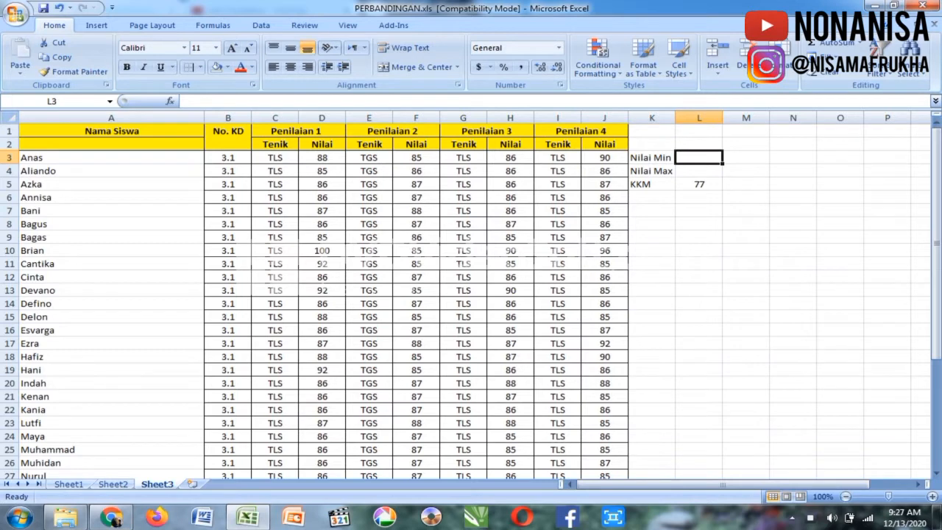
scroll("down", 3)
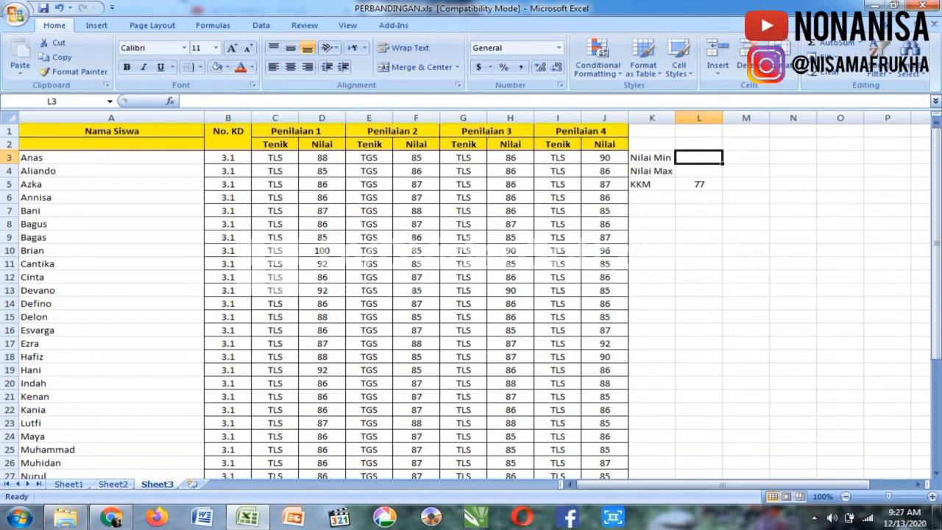
scroll("down", 3)
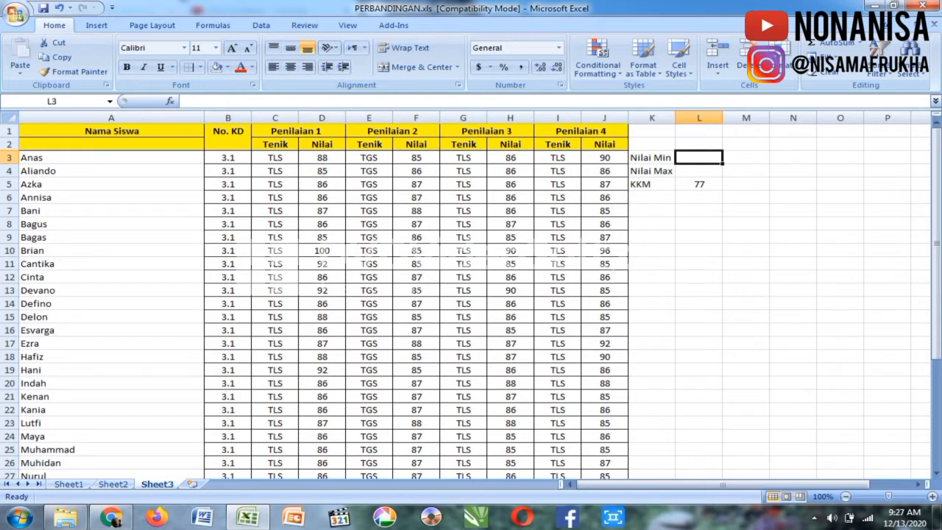
double_click(698, 156)
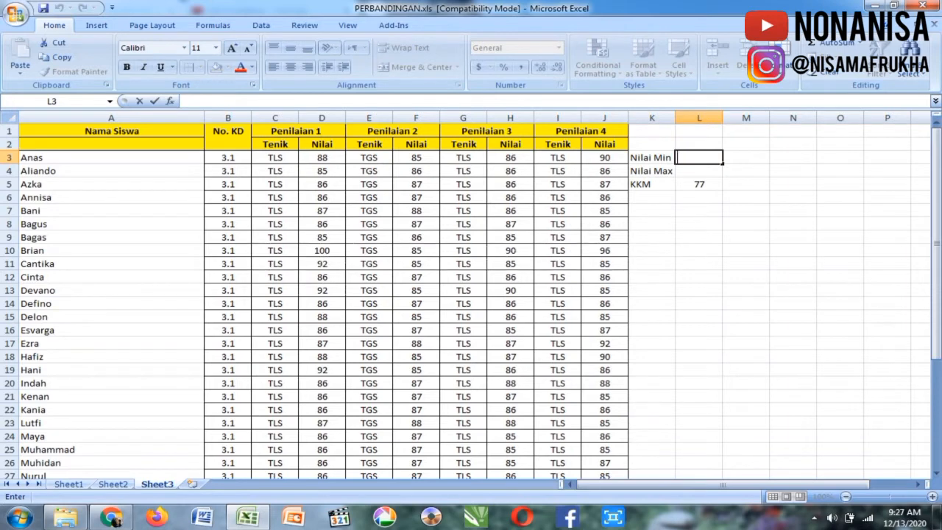
type("=")
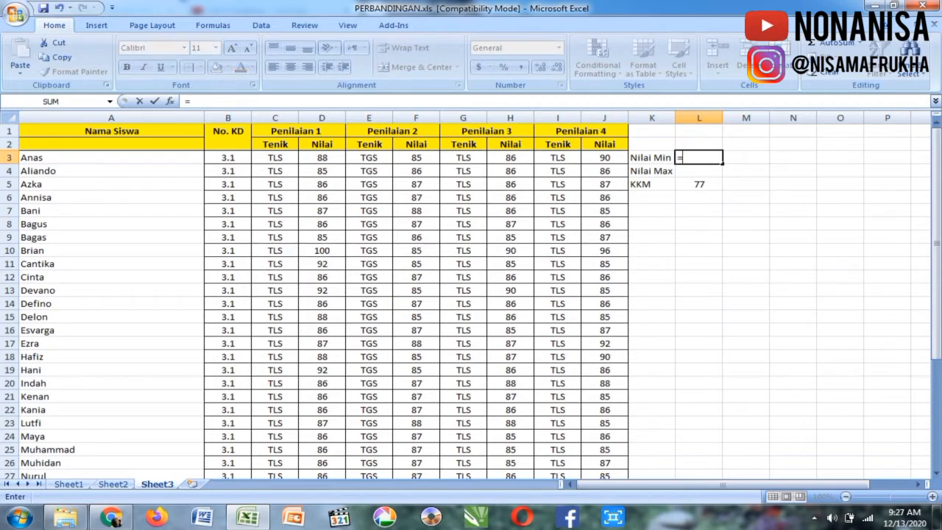
type("min")
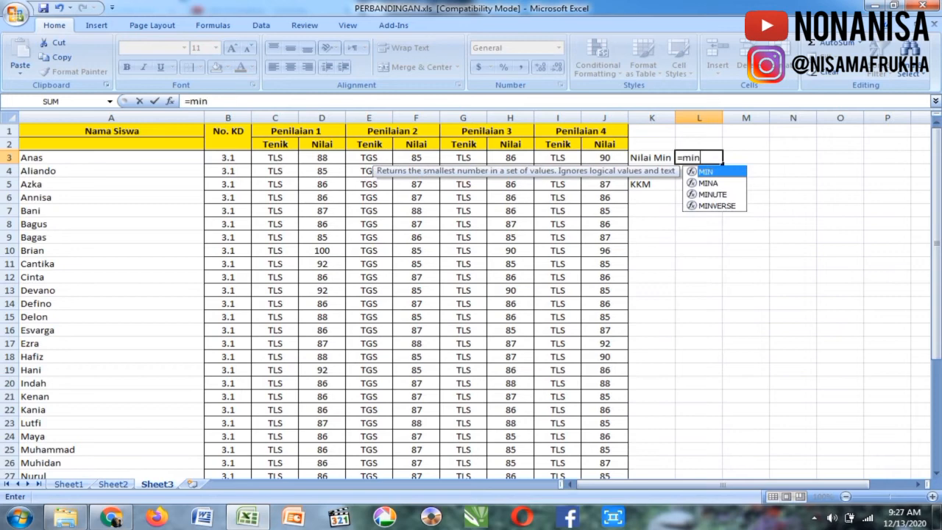
type("(")
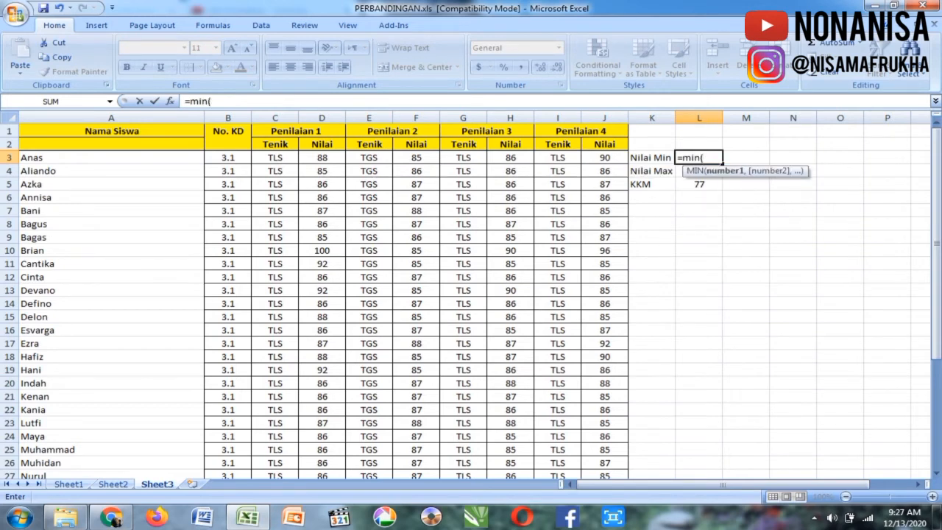
left_click(321, 157)
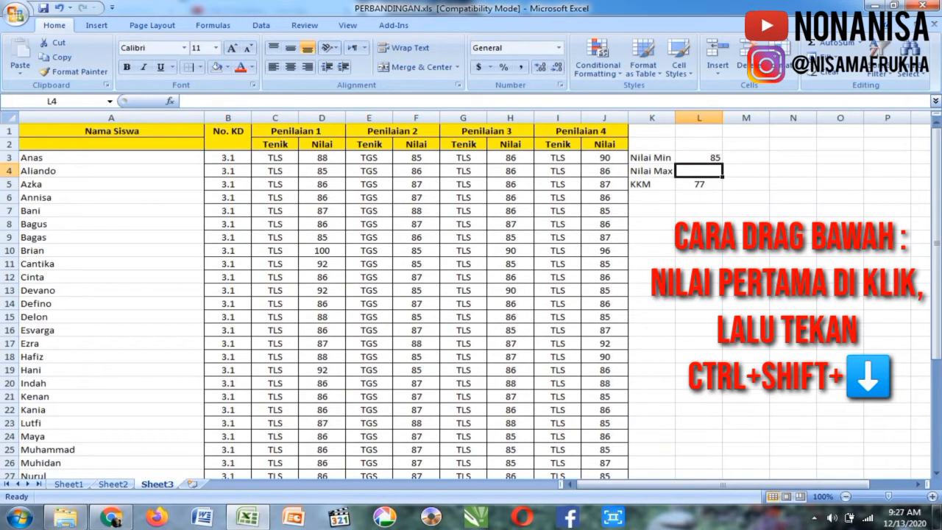
left_click(321, 129)
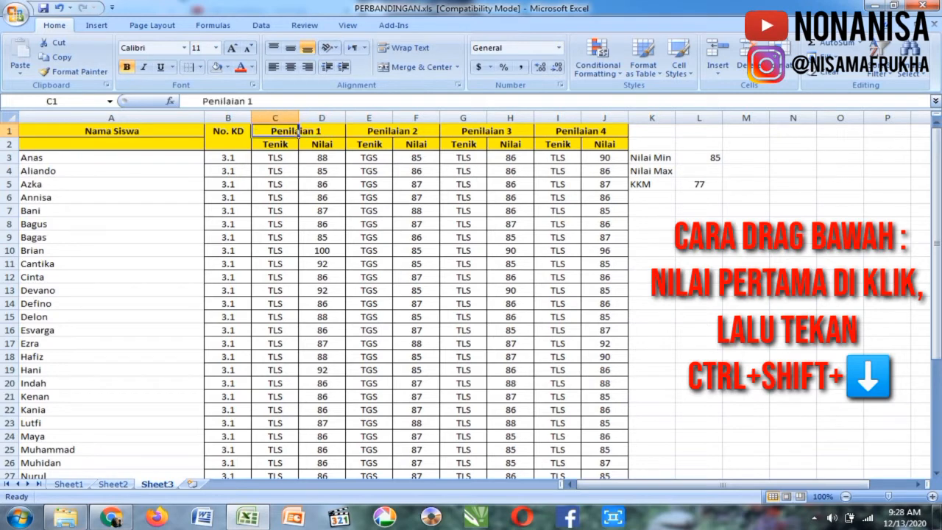
Compute the Penilaian 1 maximum 100 with MAX(D3:D38), then start the Penilaian 2 minimum.
left_click(698, 156)
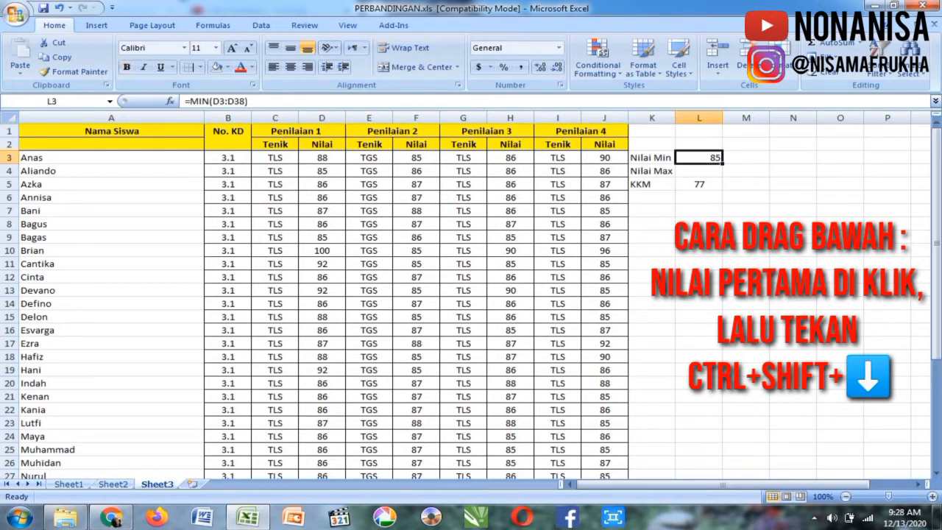
type("=m")
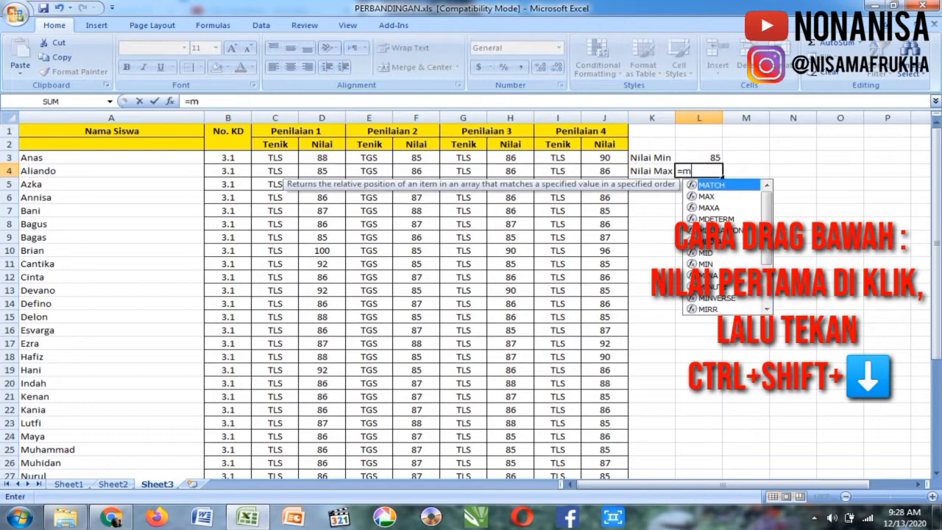
type("ax(")
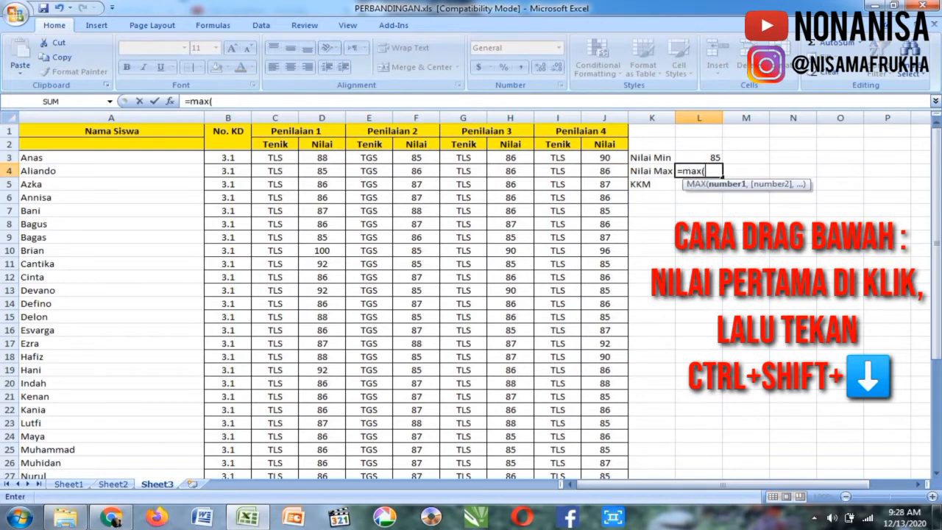
left_click(320, 157)
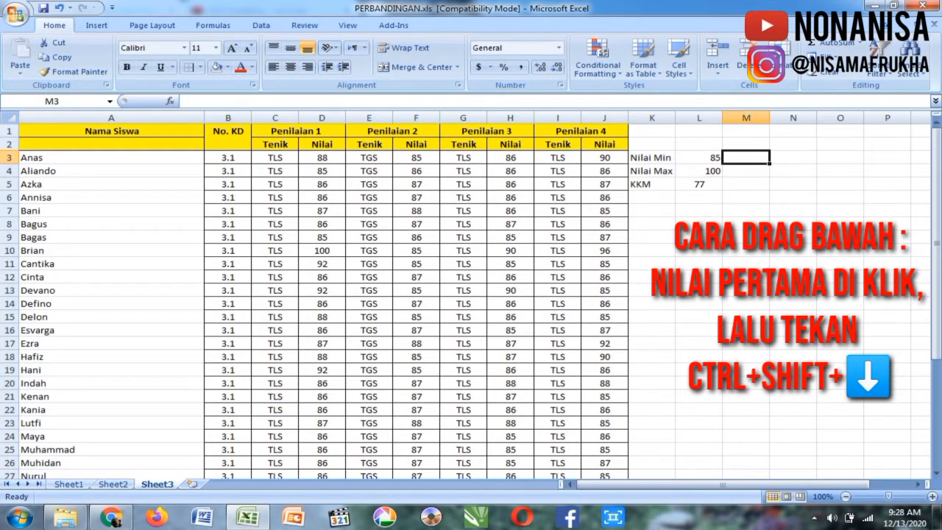
type("=min")
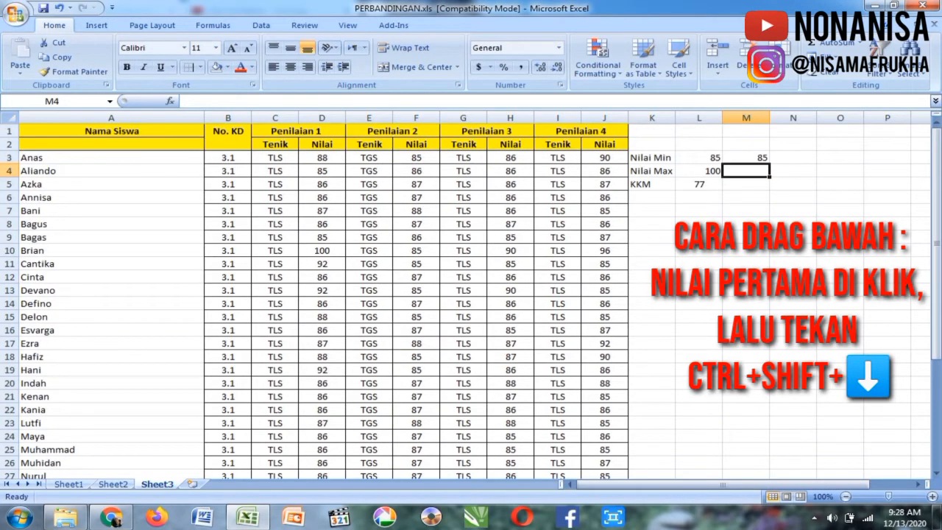
Compute the Penilaian 2 Nilai maximum in M4 with MAX over column F, giving 88.
type("=max(")
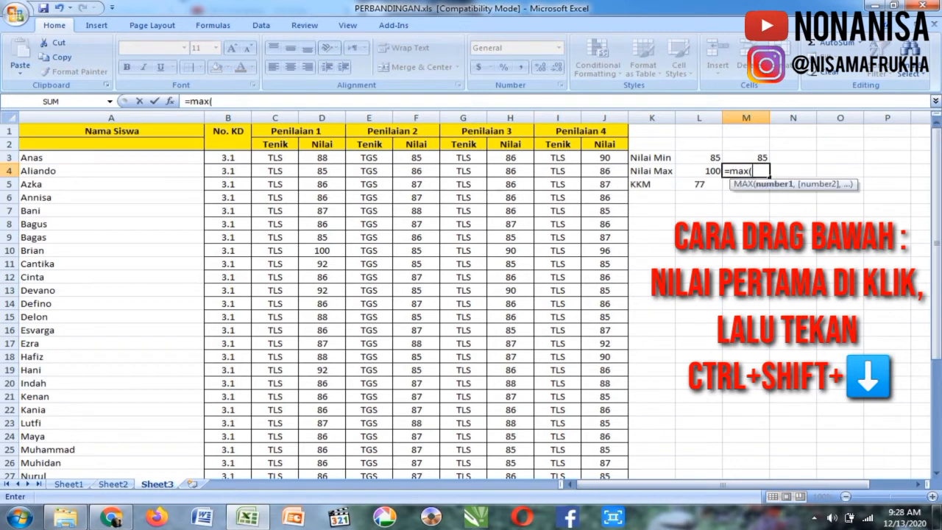
left_click(415, 157)
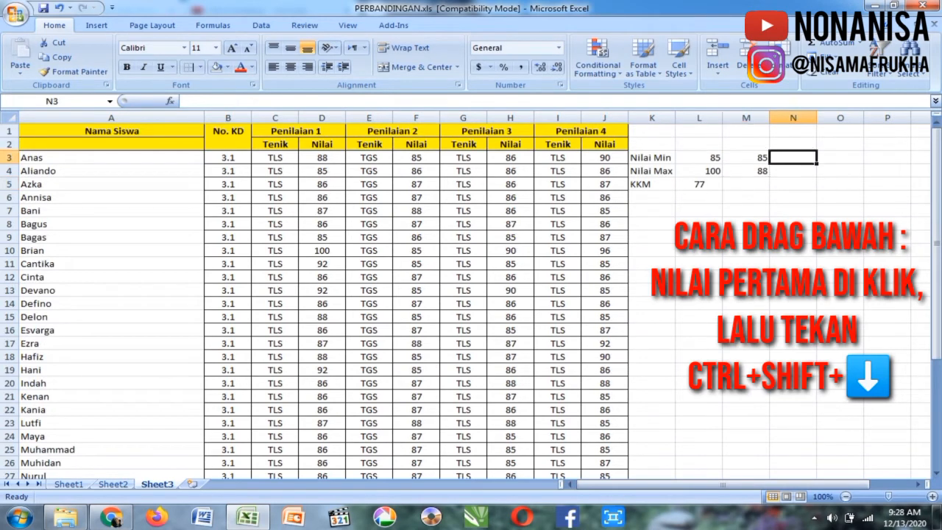
Compute Penilaian 3 minimum 85 and maximum 90 in N3:N4 using MIN and MAX of H3:H38.
type("=min")
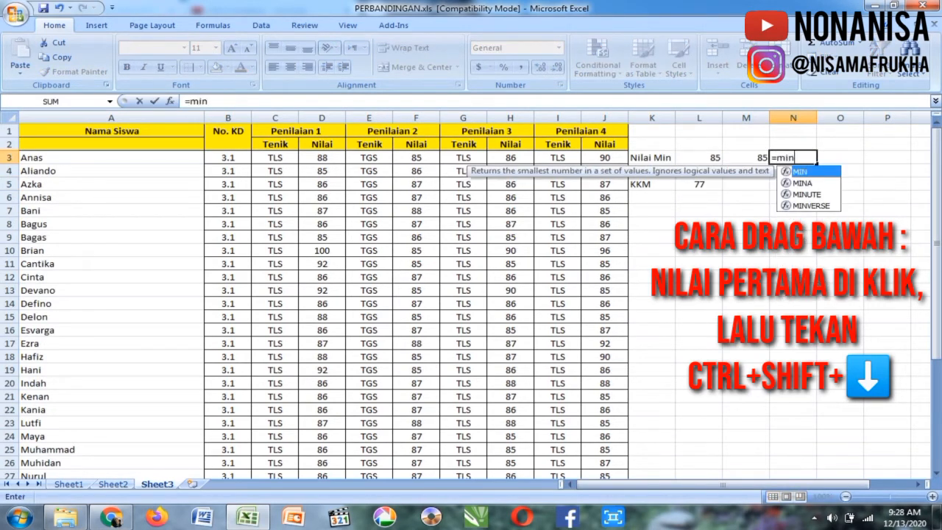
type("(")
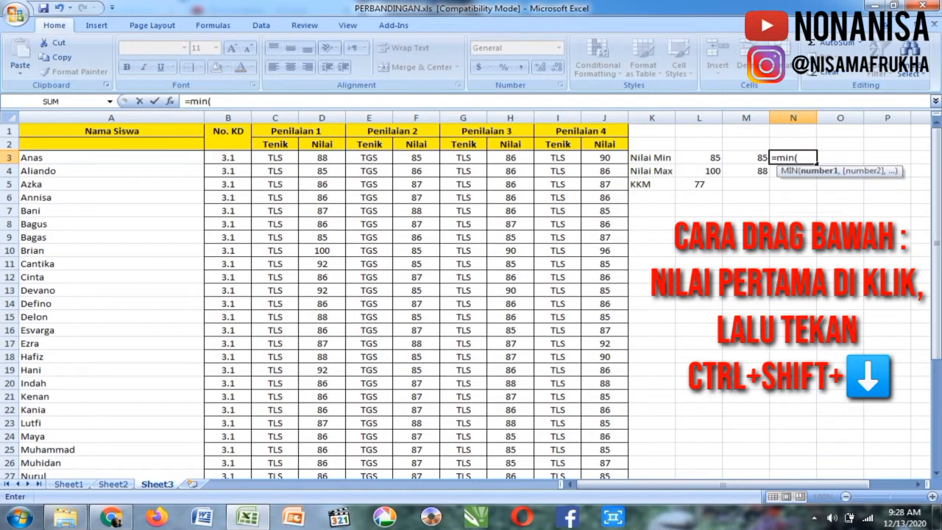
left_click(510, 156)
type("=")
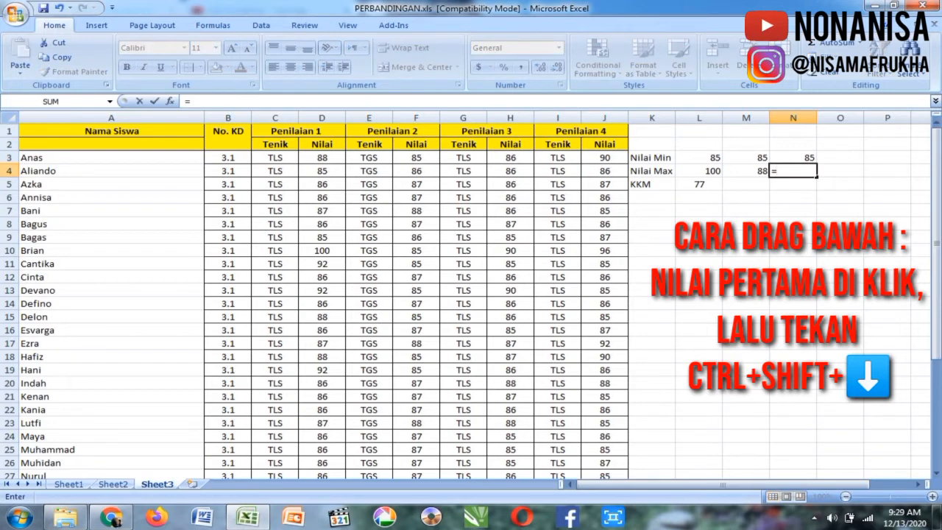
type("m")
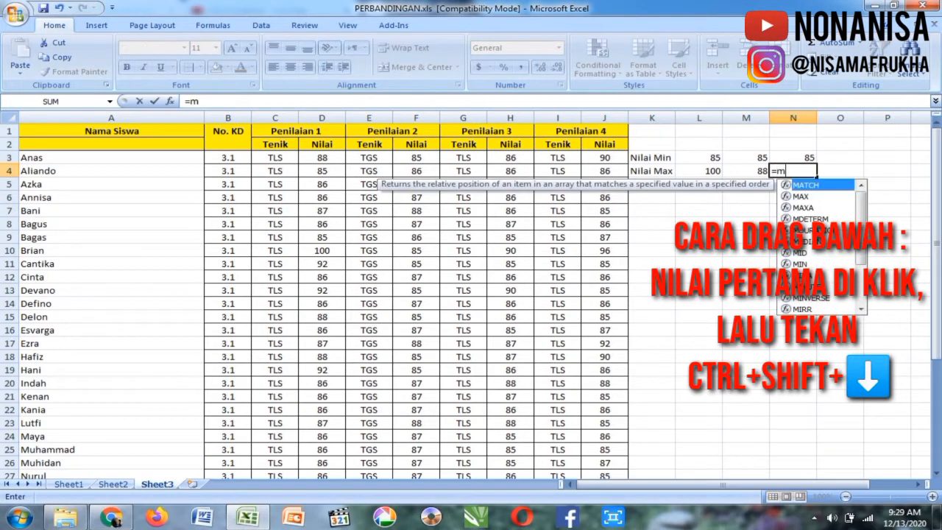
type("ax(")
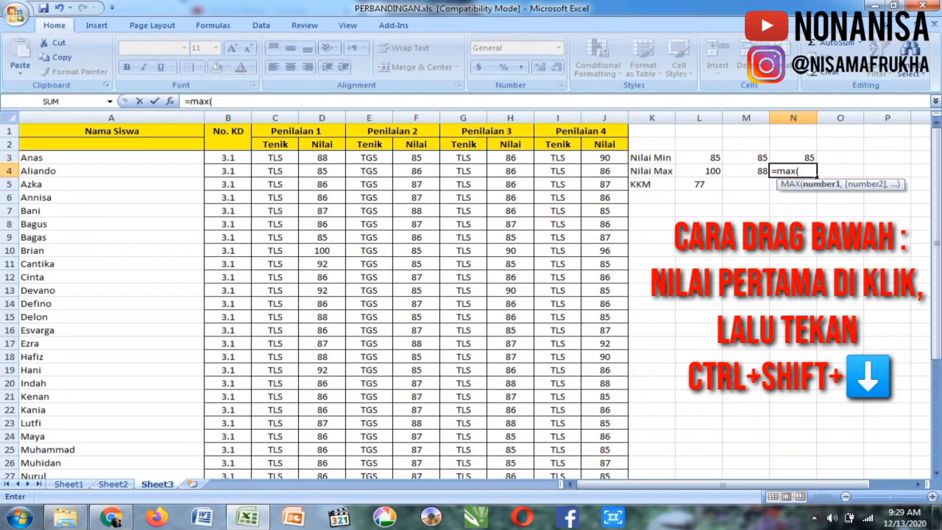
left_click(509, 157)
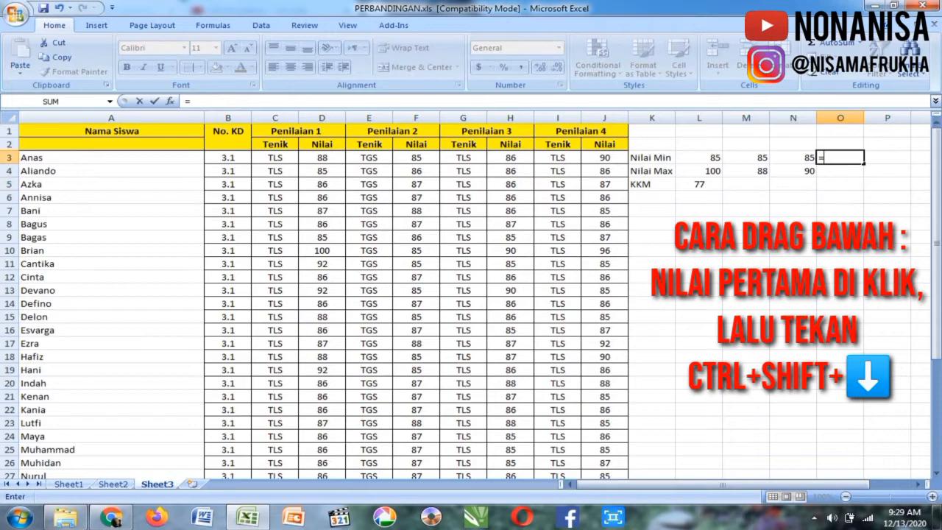
Compute Penilaian 4 minimum 85 and maximum 96 in O3:O4 using MIN and MAX of J3:J38.
type("=min(")
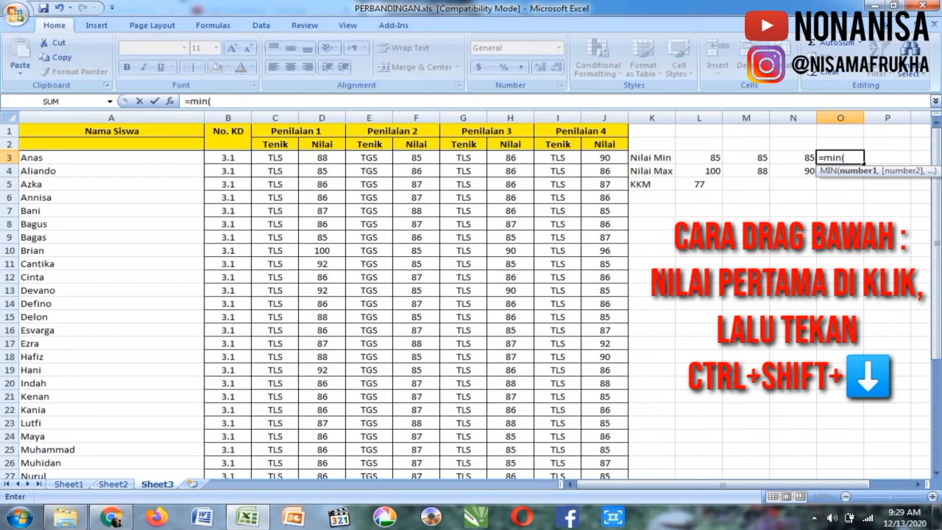
left_click(603, 156)
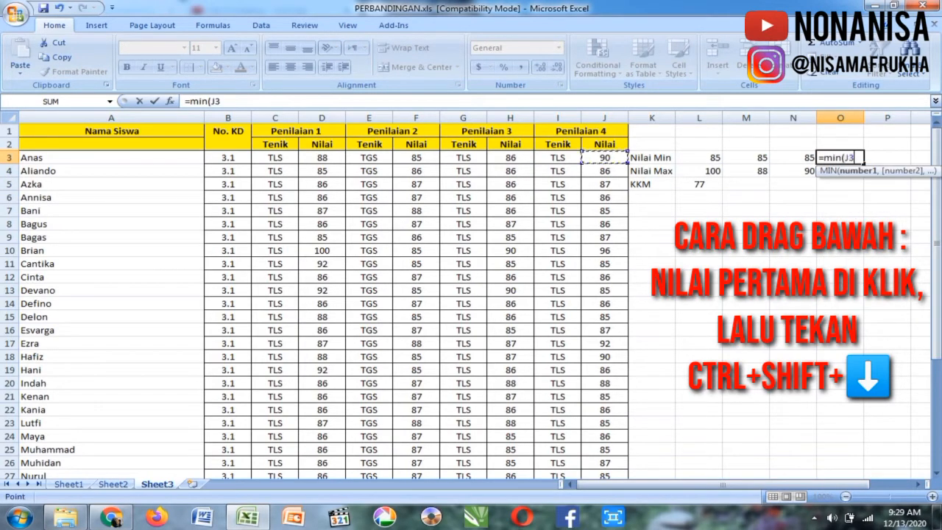
key("Enter")
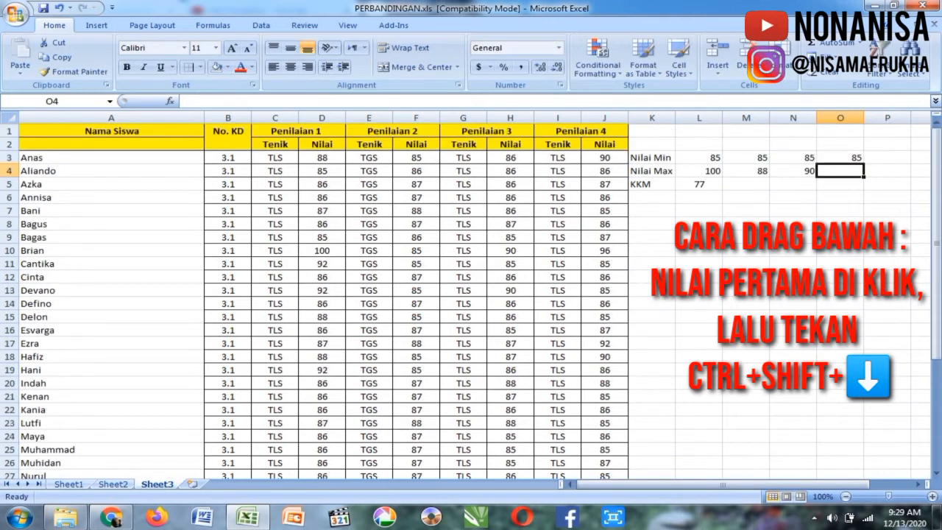
type("=max(")
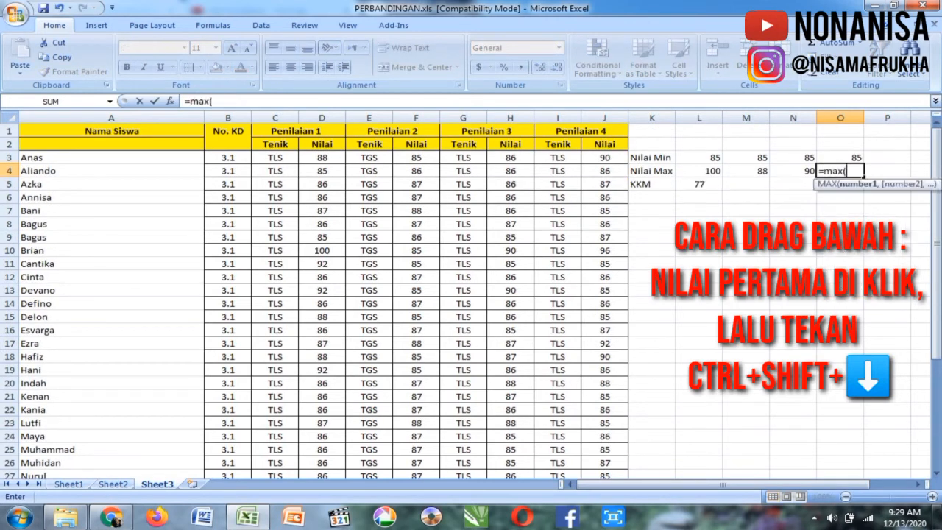
left_click(603, 157)
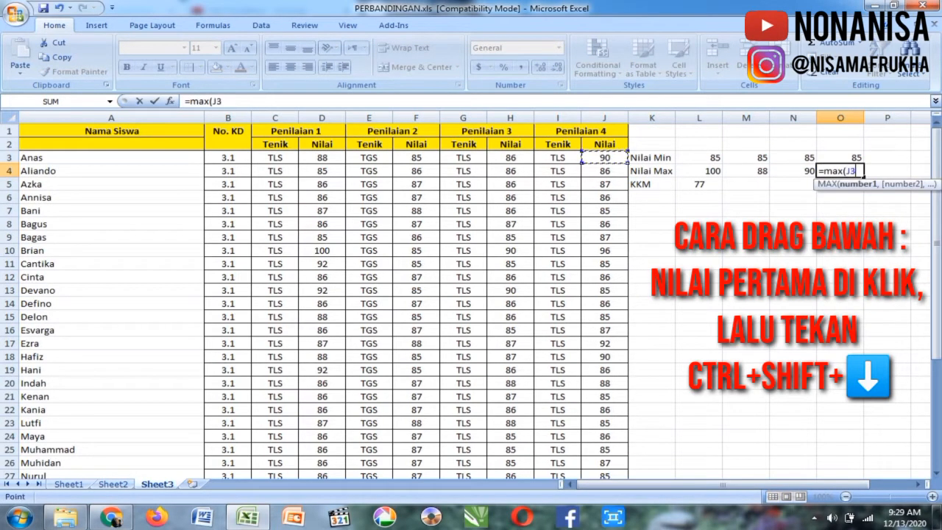
key("ctrl+shift+down")
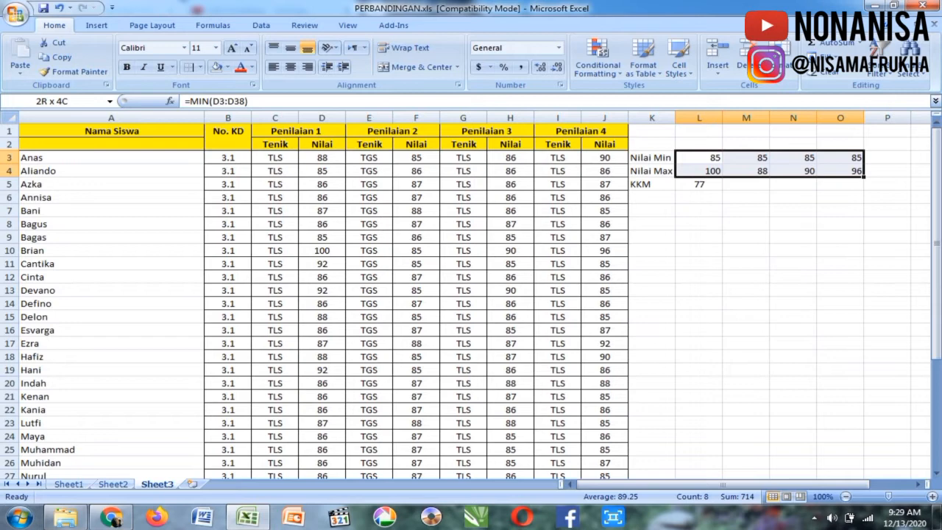
left_click(698, 158)
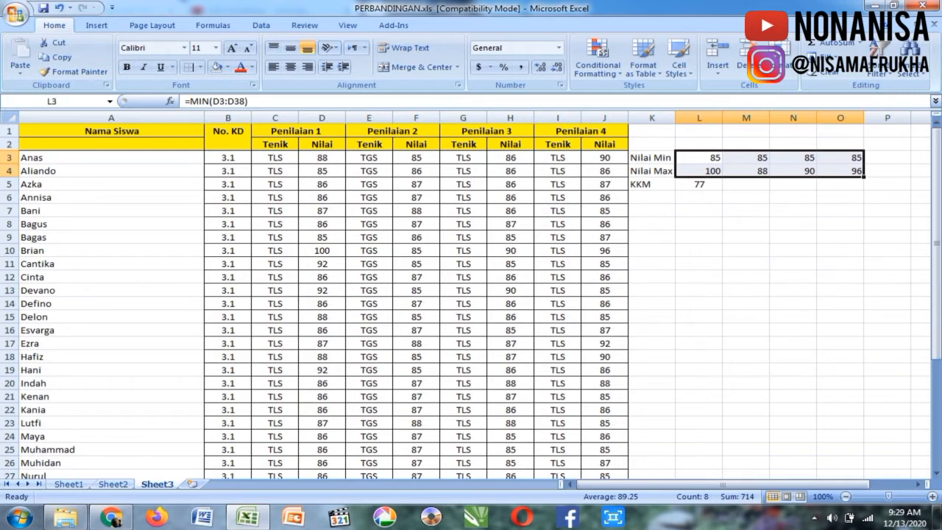
Select the Nilai columns D, F, H and J together for conditional formatting.
left_click(745, 211)
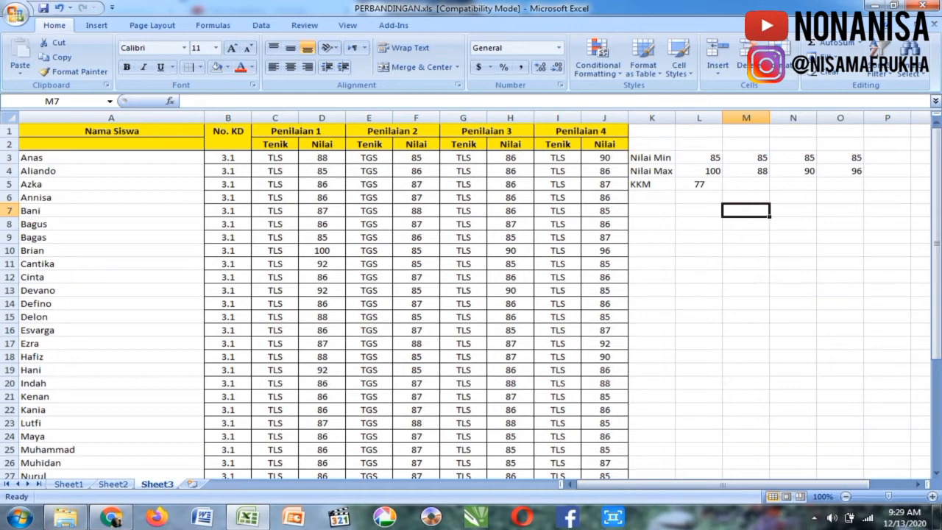
left_click(321, 144)
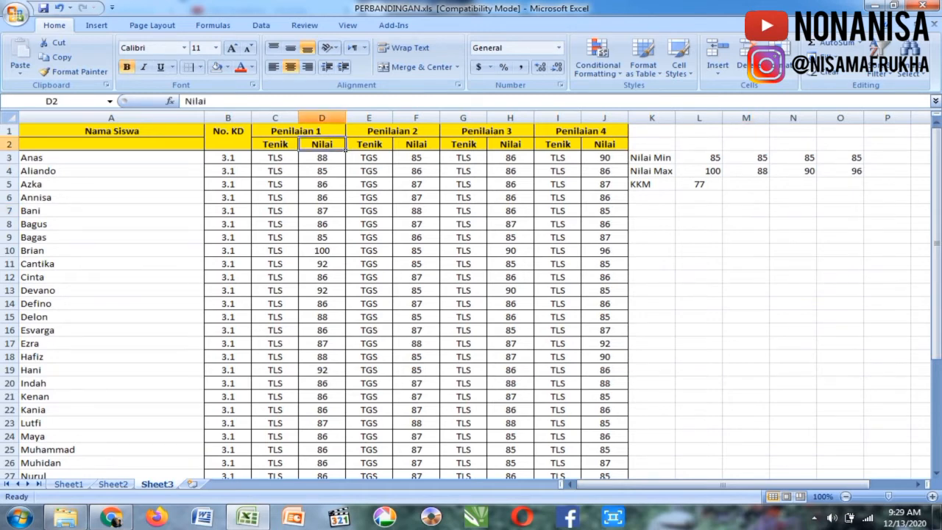
left_click(321, 118)
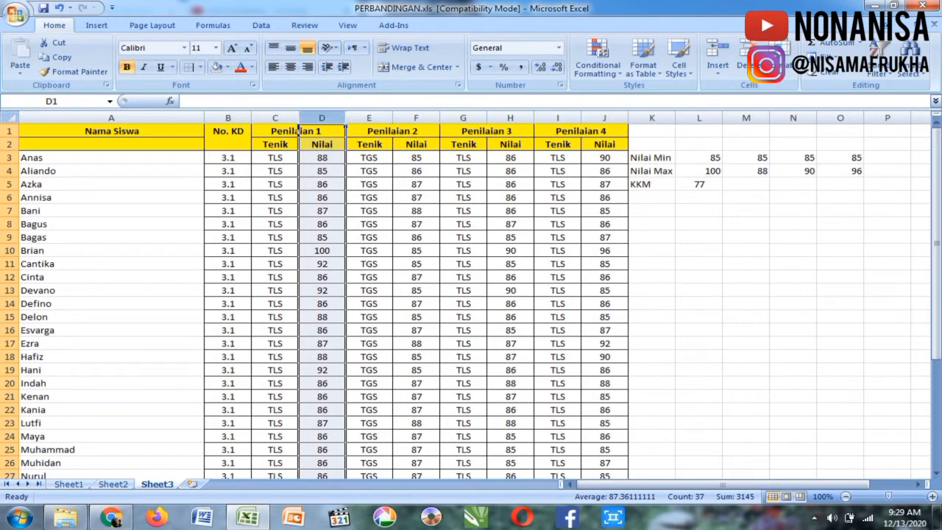
left_click(510, 129)
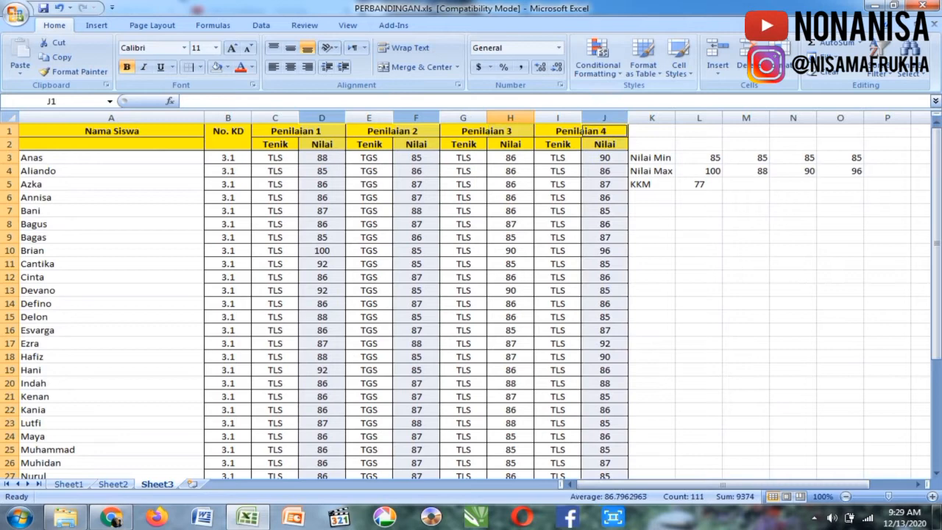
left_click(598, 57)
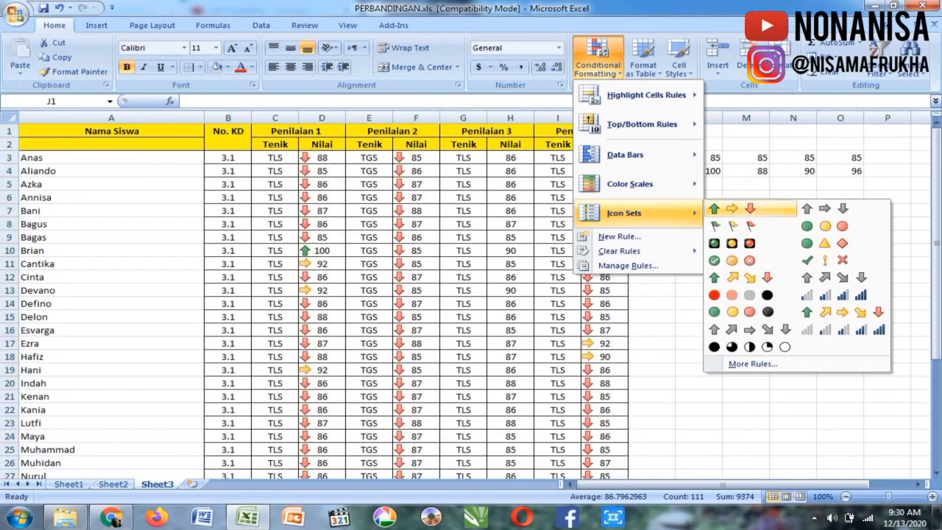
mouse_move(731, 259)
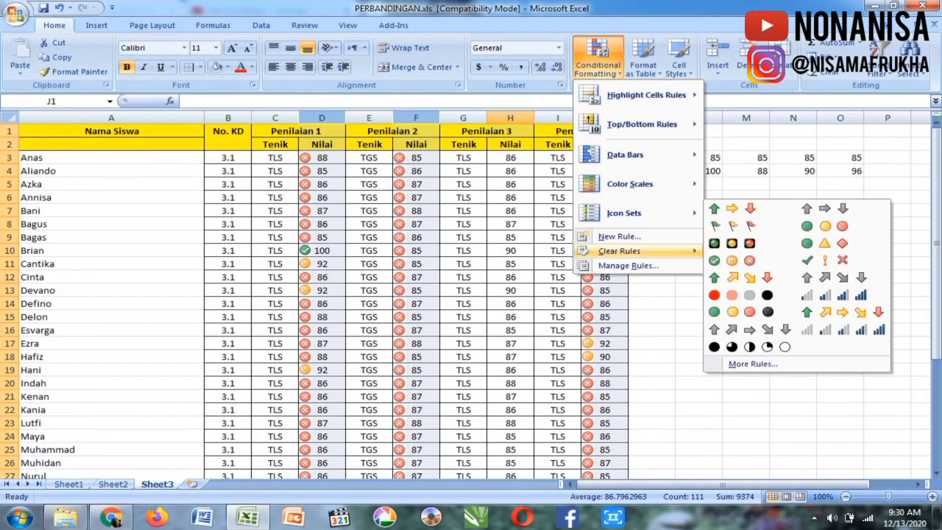
Bring up the Manage Rules list for the applied circled-symbol icon set.
left_click(627, 265)
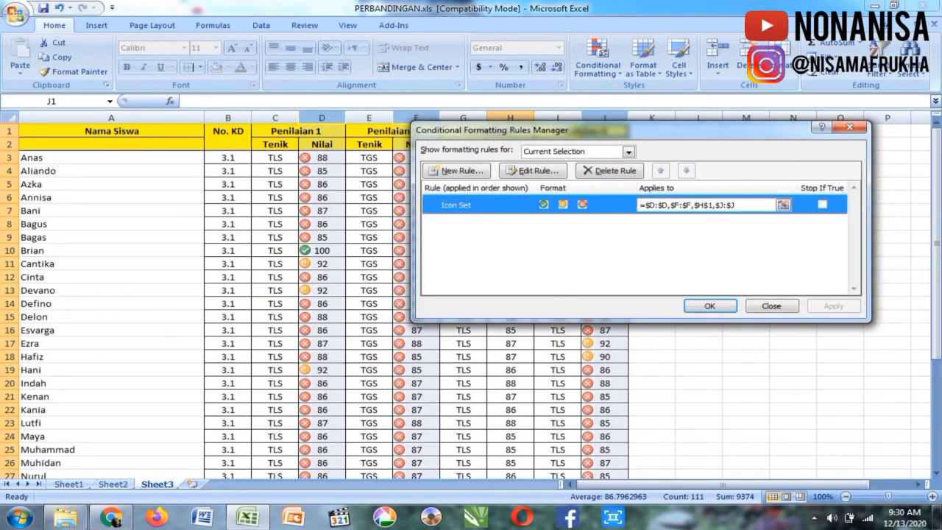
Edit the icon set rule to use Number thresholds 85 and 77, then apply it.
left_click(532, 170)
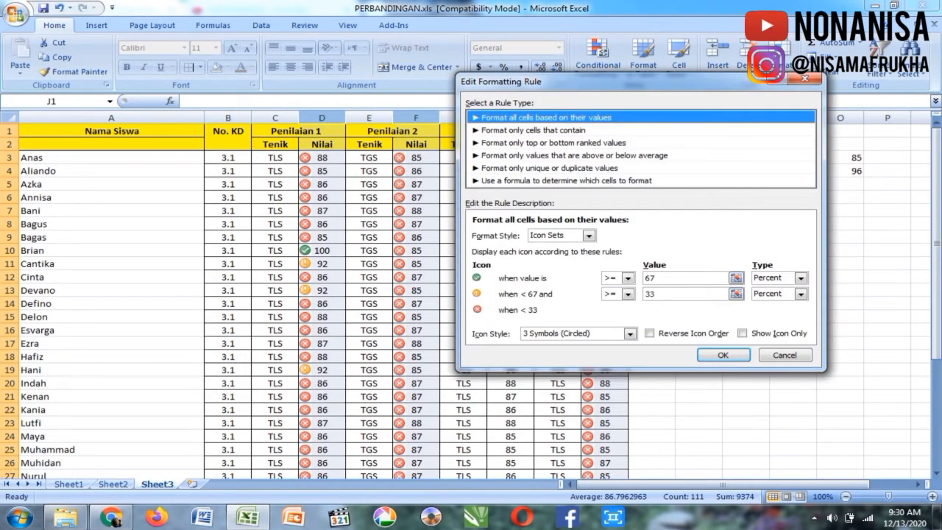
left_click(796, 277)
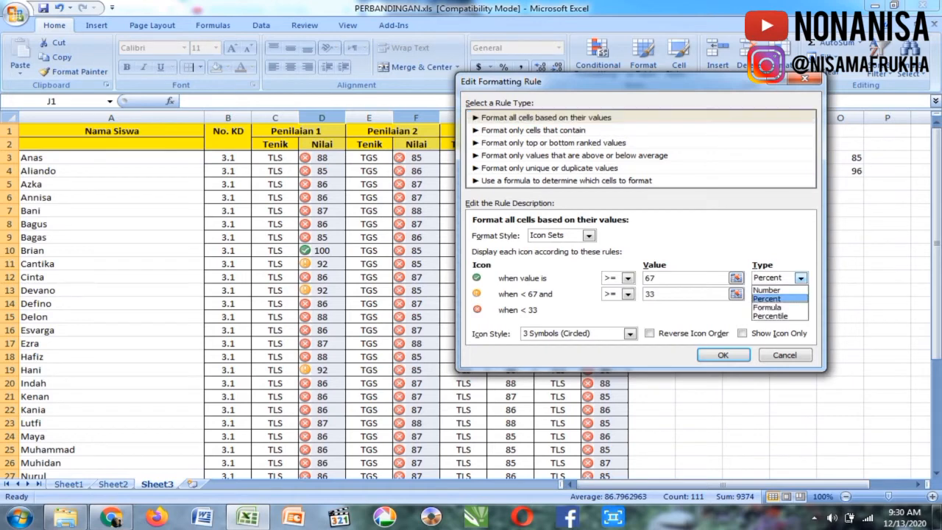
left_click(801, 277)
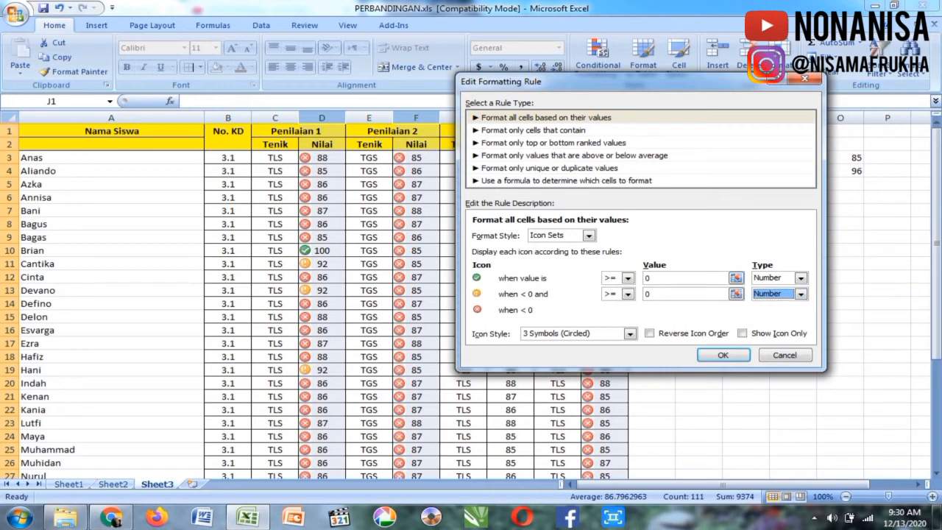
left_click(684, 277)
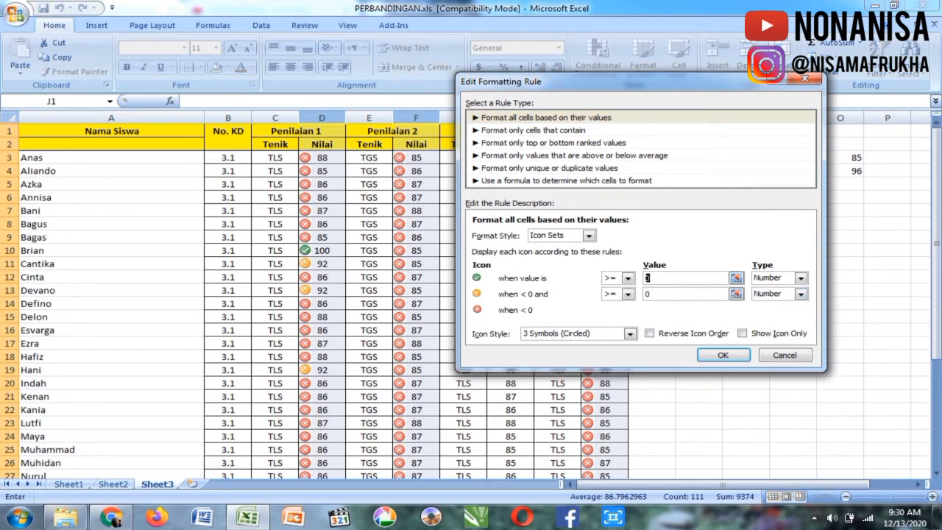
type("85")
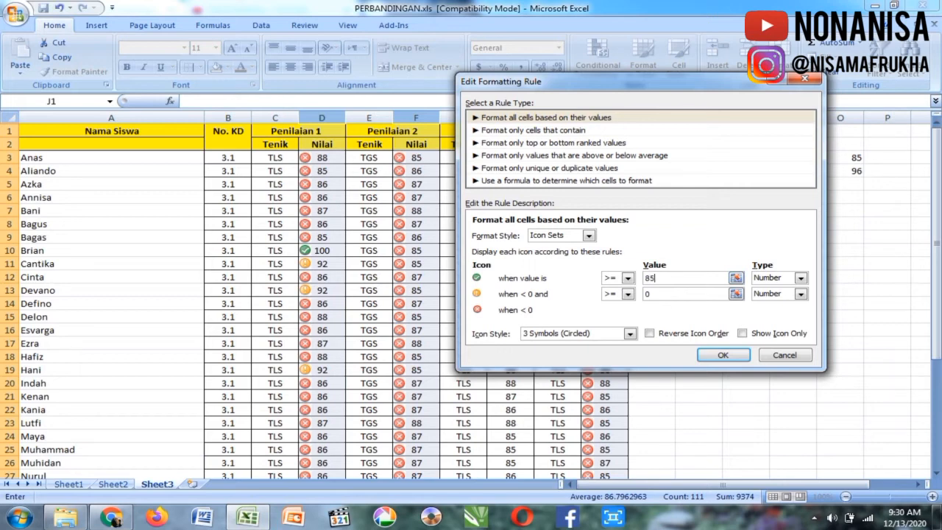
type("3")
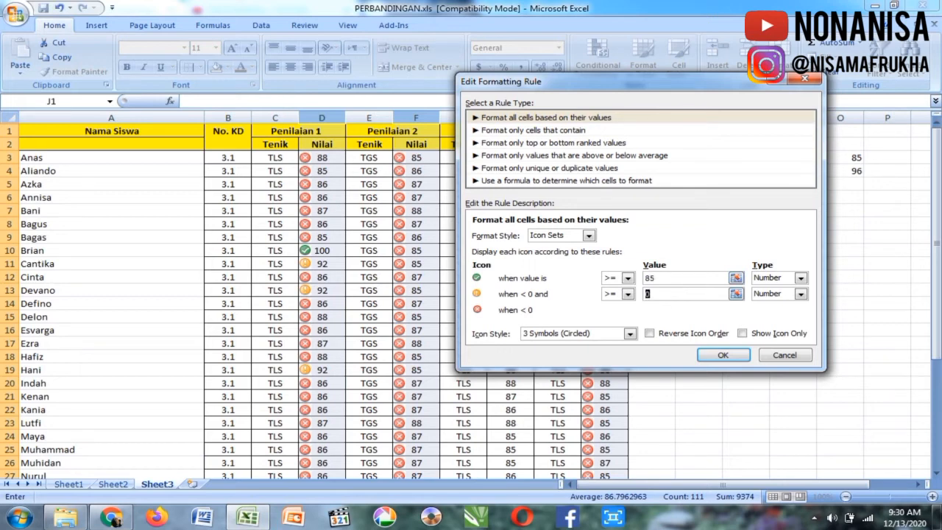
type("77")
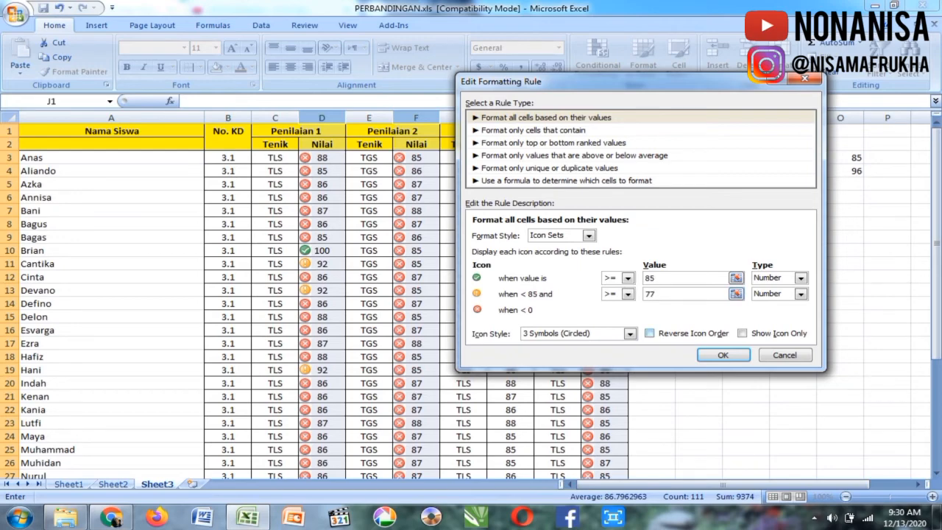
left_click(723, 354)
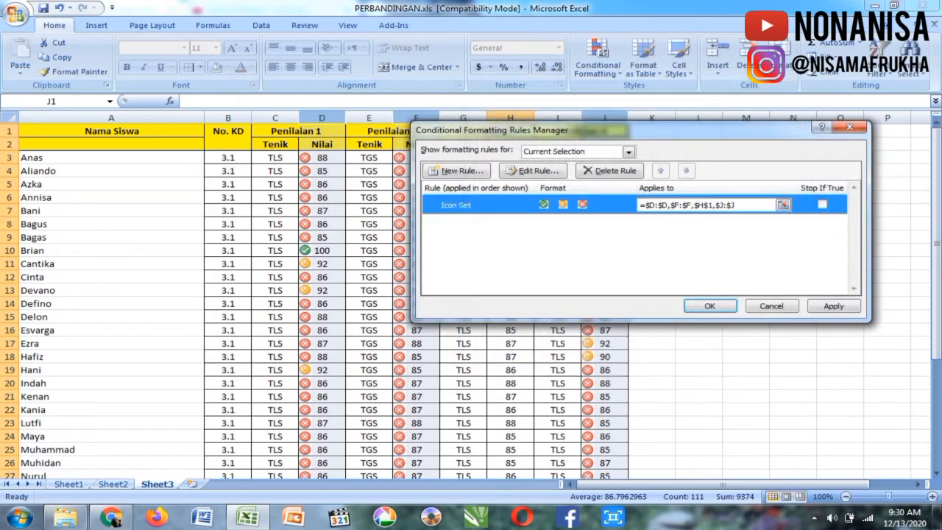
left_click(710, 304)
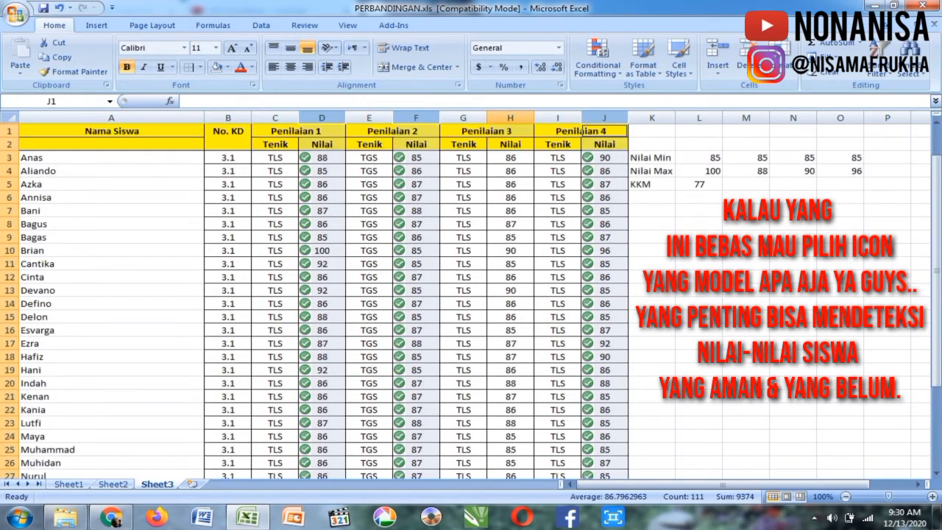
scroll("down", 3)
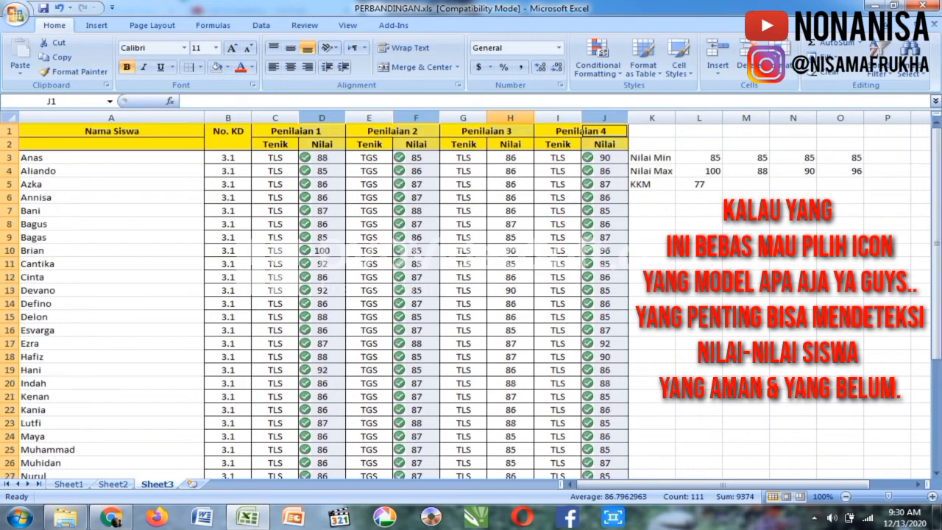
scroll("down", 3)
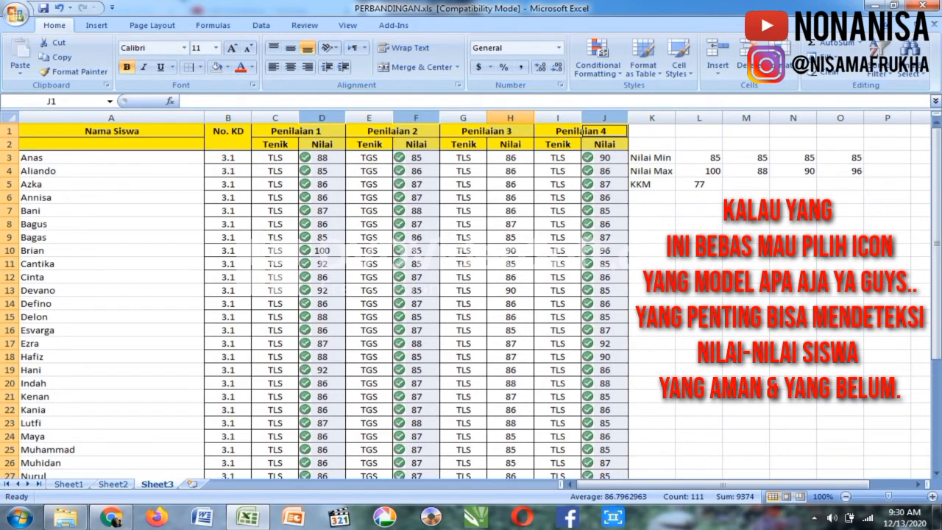
scroll("down", 3)
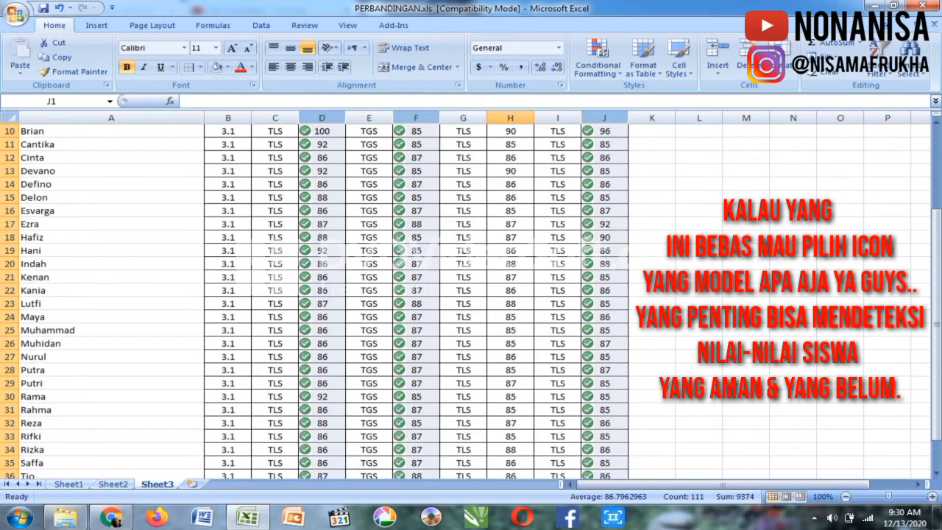
scroll("up", 3)
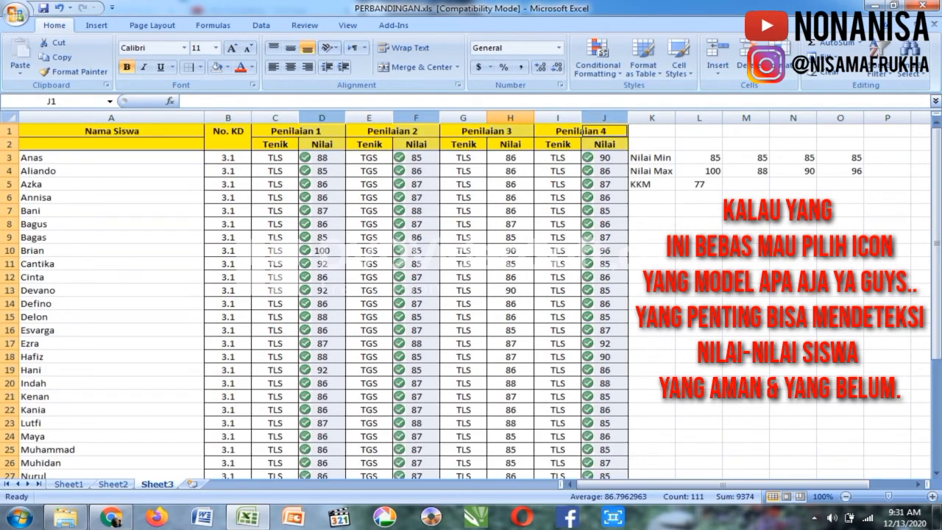
scroll("down", 3)
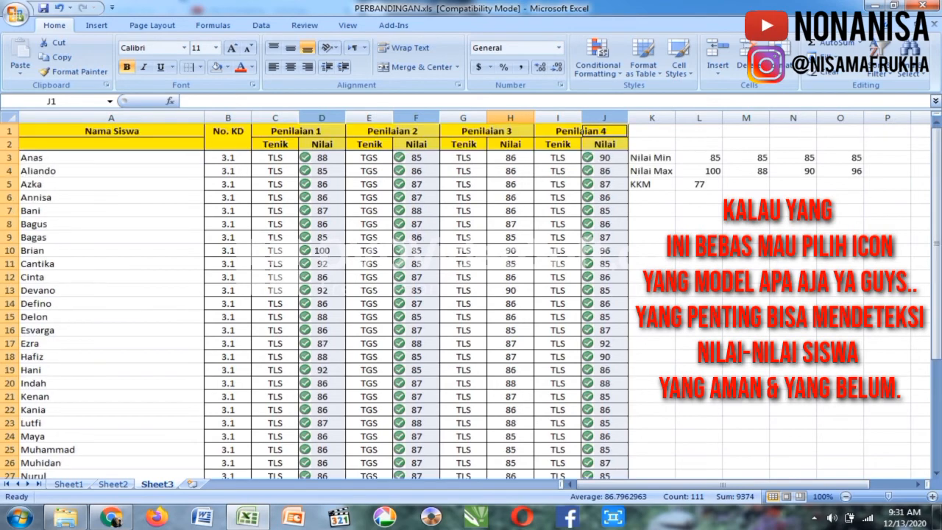
Change the Penilaian 4 score in J7 to 84 so it loses its green check icon.
left_click(603, 209)
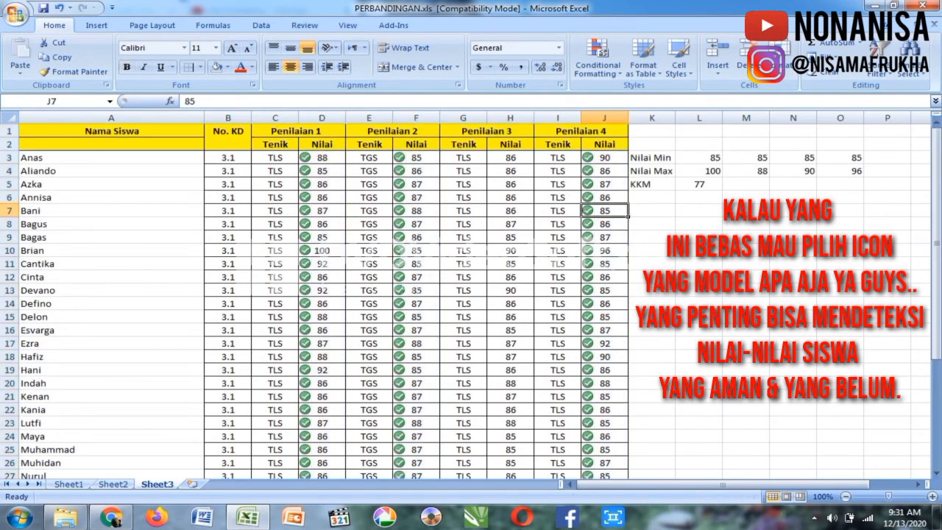
double_click(604, 211)
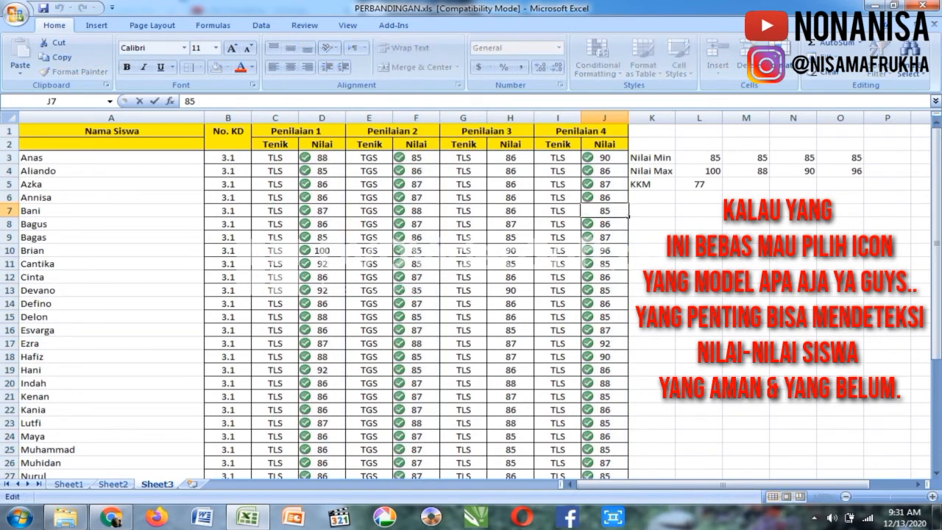
type("8")
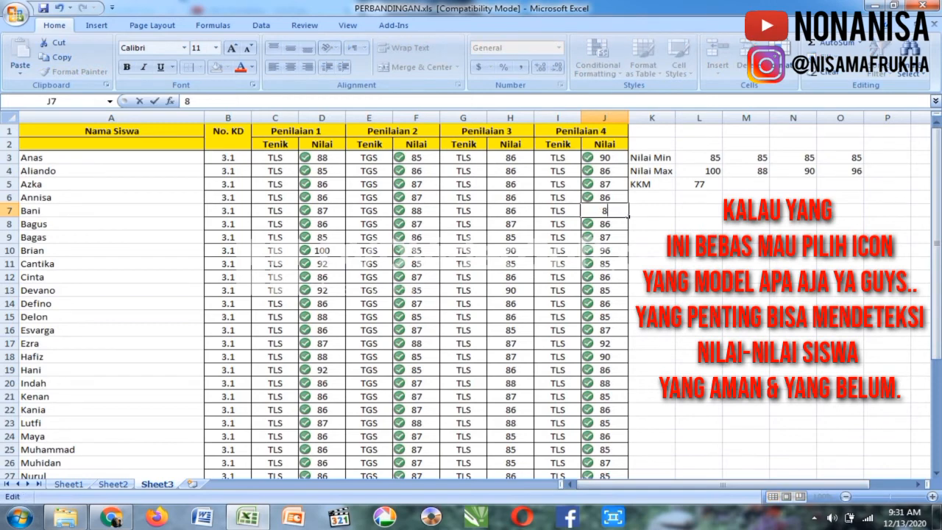
type("75")
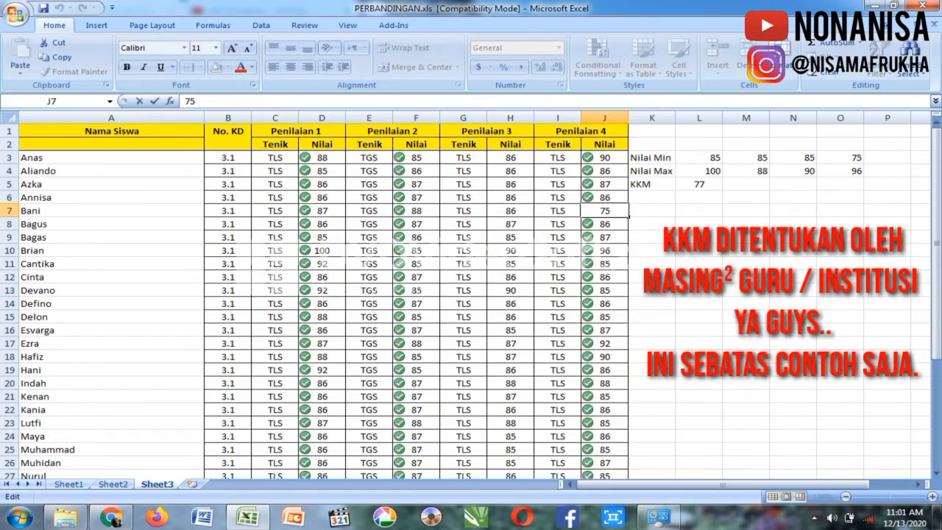
left_click(604, 224)
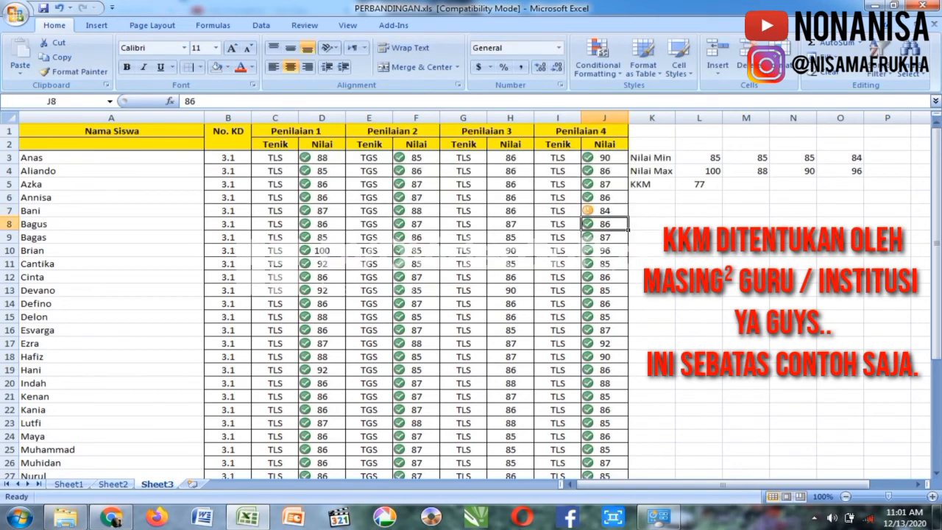
left_click(697, 250)
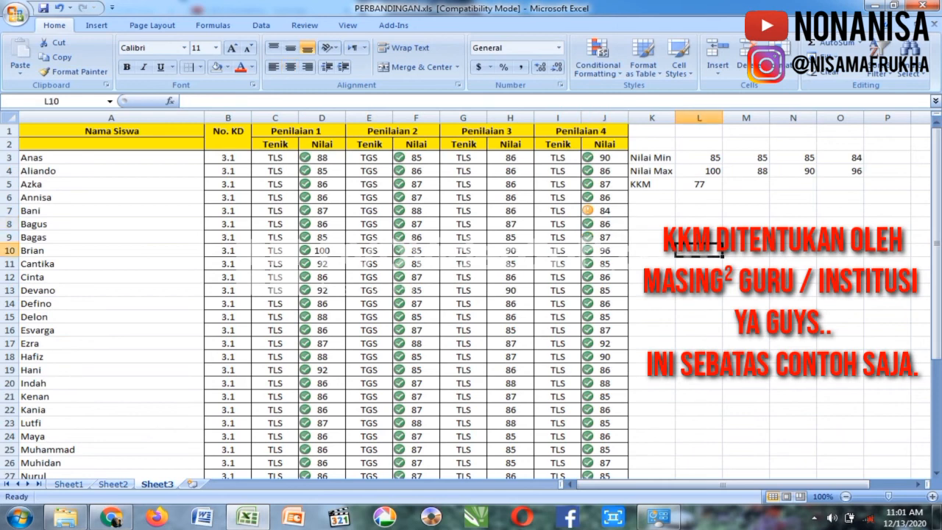